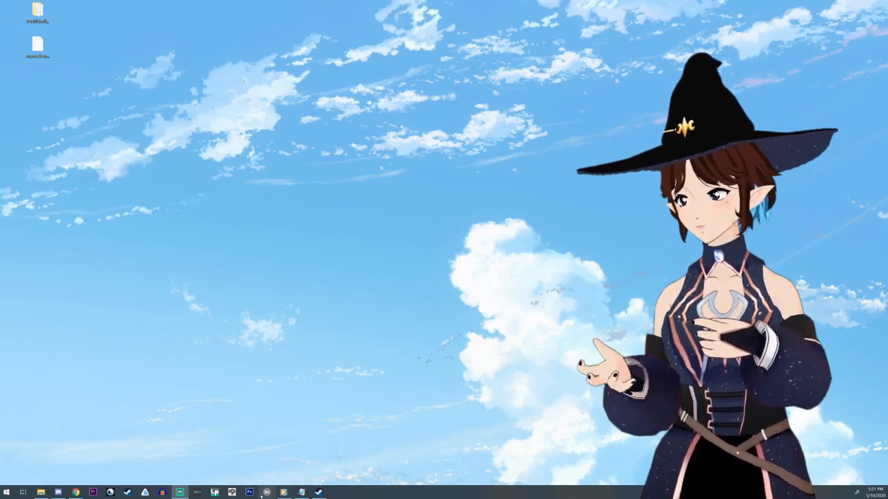
{"action": "mouse_move", "coordinate": [72, 491]}
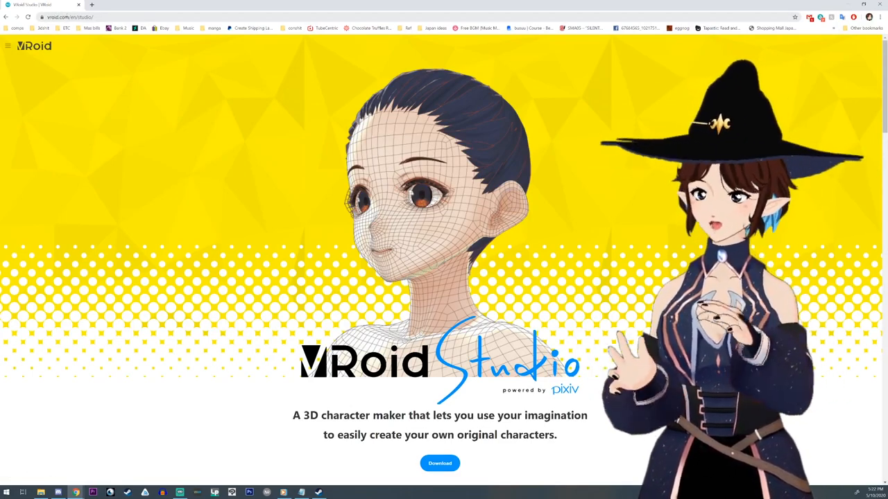
Select VRoidStudio.exe, then browse to the Documents vroid folder and its avatars folder
{"action": "scroll", "scroll_direction": "down", "scroll_amount": 3}
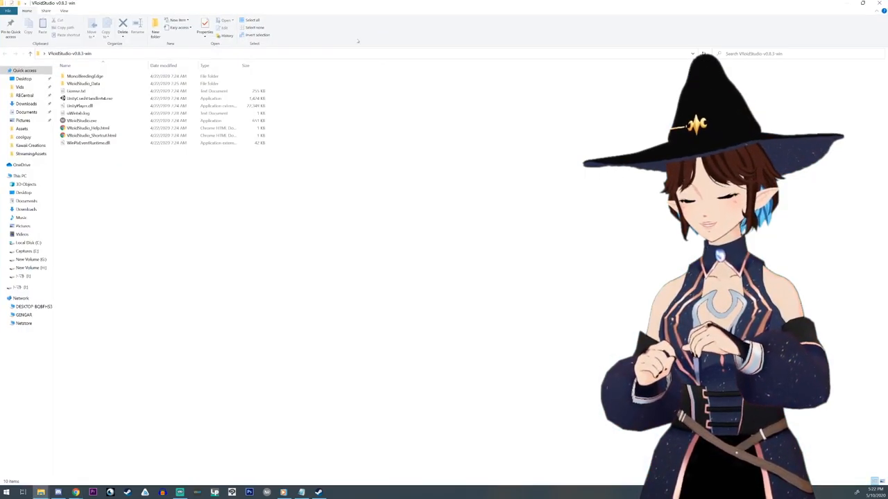
{"action": "left_click", "coordinate": [80, 120]}
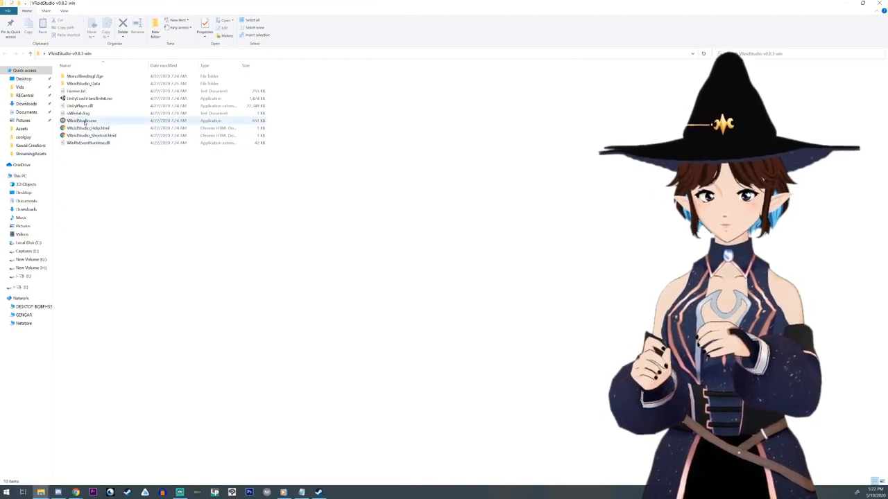
{"action": "left_click", "coordinate": [83, 120]}
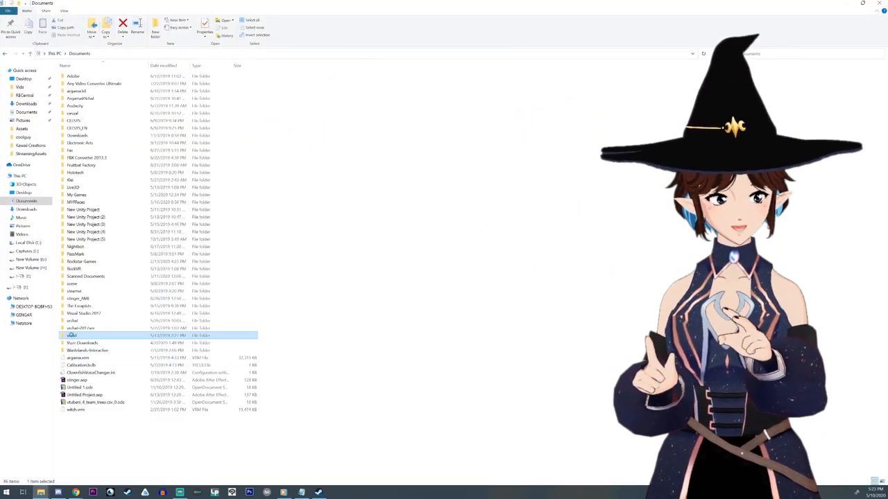
{"action": "double_click", "coordinate": [71, 335]}
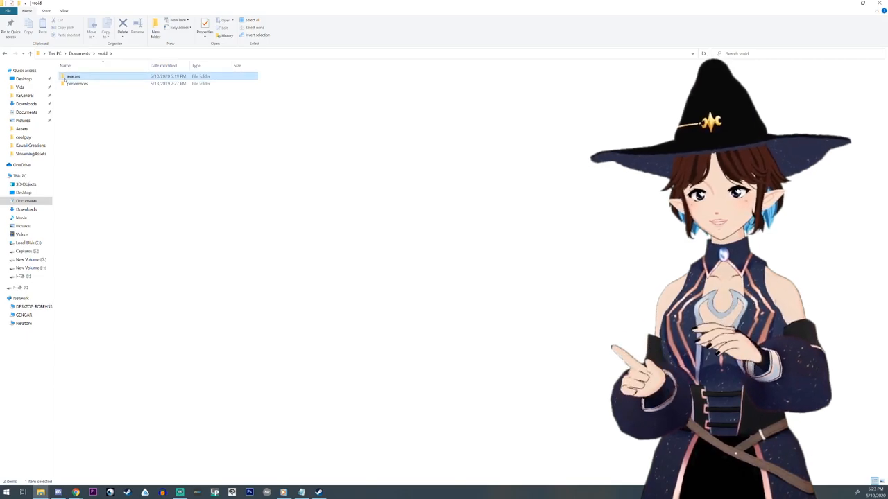
{"action": "double_click", "coordinate": [72, 74]}
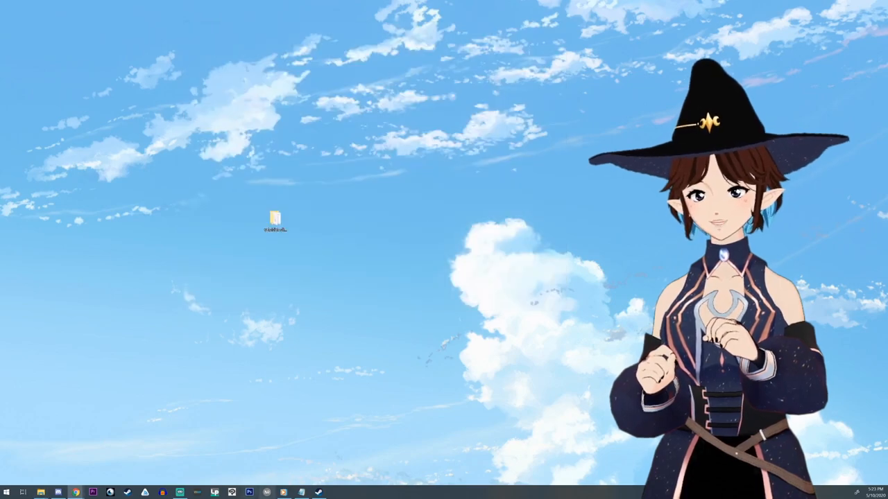
Launch VRoidStudio.exe from the VRoidStudio-v0.8.3-win folder on the desktop
{"action": "double_click", "coordinate": [275, 216]}
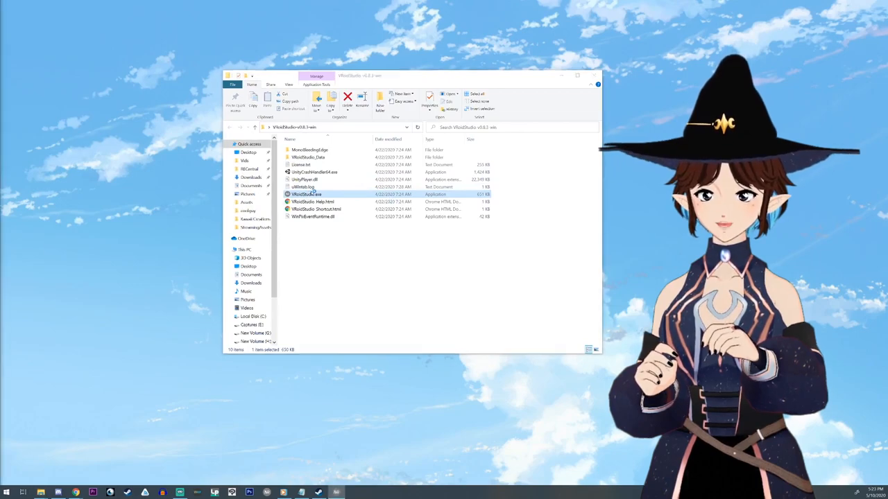
{"action": "double_click", "coordinate": [308, 194]}
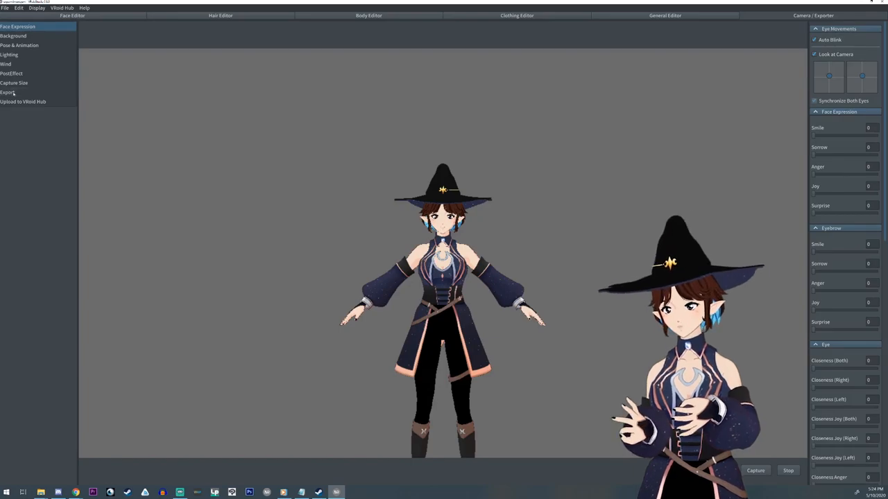
Export the avatar as a VRM named 'Argama' and save it to the Desktop
{"action": "left_click", "coordinate": [11, 91]}
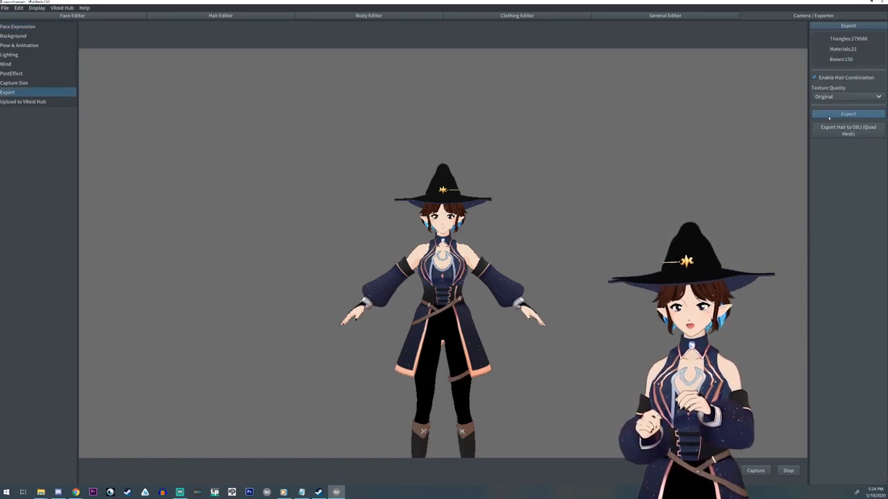
{"action": "left_click", "coordinate": [846, 113]}
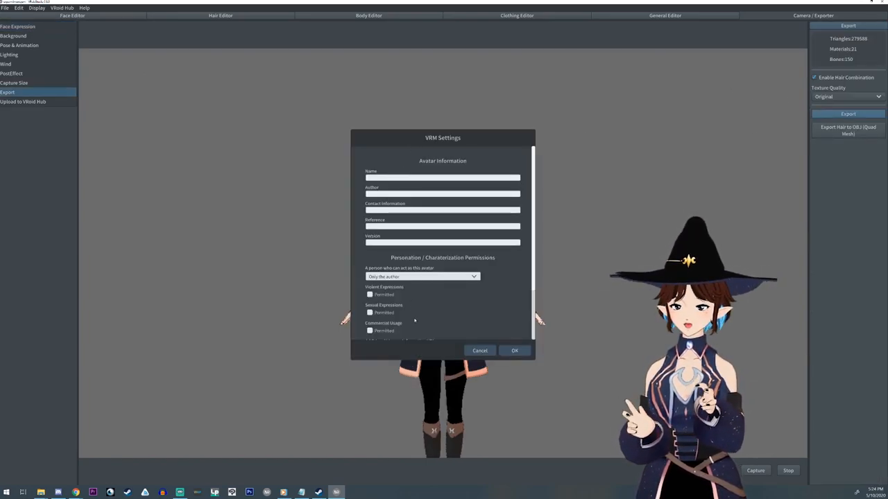
{"action": "left_click", "coordinate": [443, 178]}
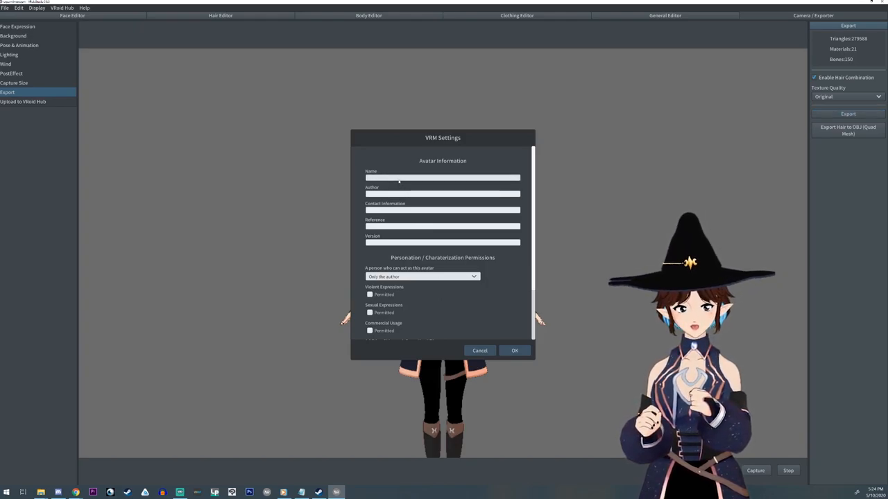
{"action": "type", "text": "Argama"}
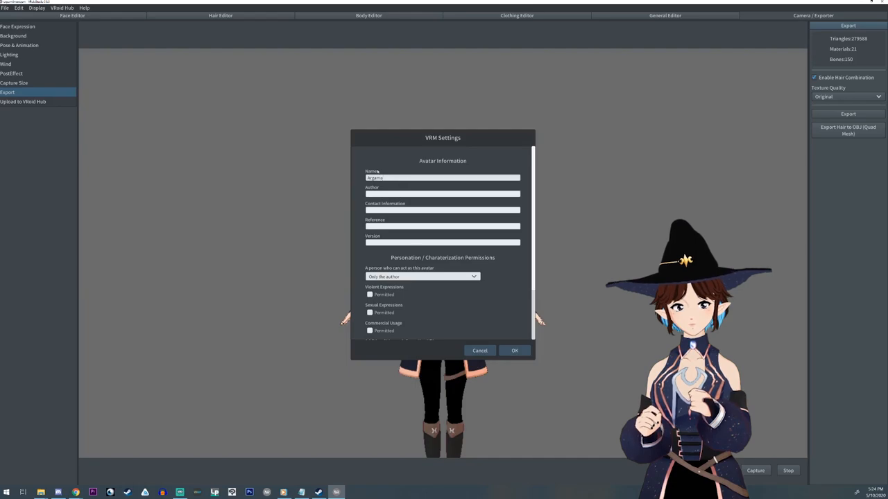
{"action": "left_click", "coordinate": [514, 350]}
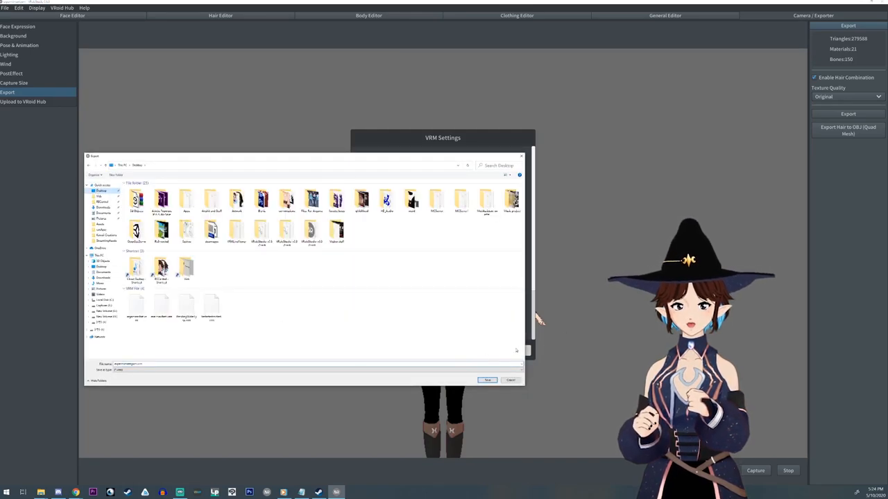
{"action": "left_click", "coordinate": [487, 380]}
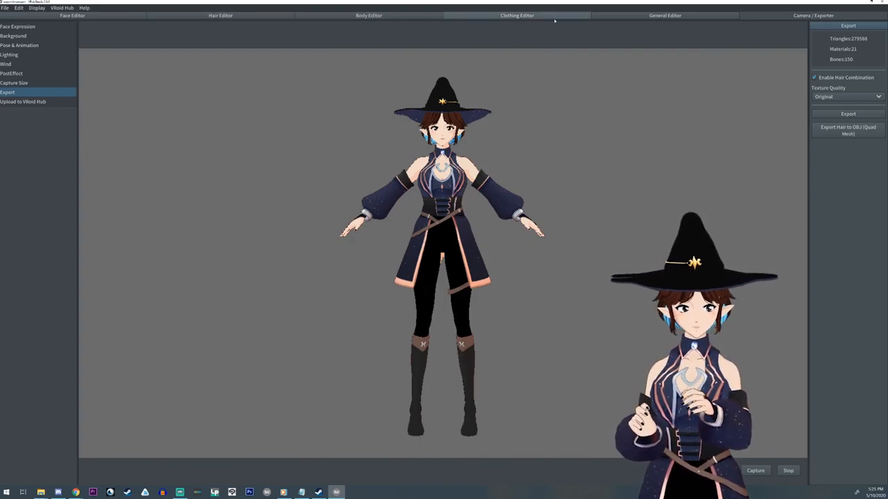
Set Tops to Uniform Vest (Short Sleeve) and Bottoms to Uniform Skirt
{"action": "left_click", "coordinate": [515, 15]}
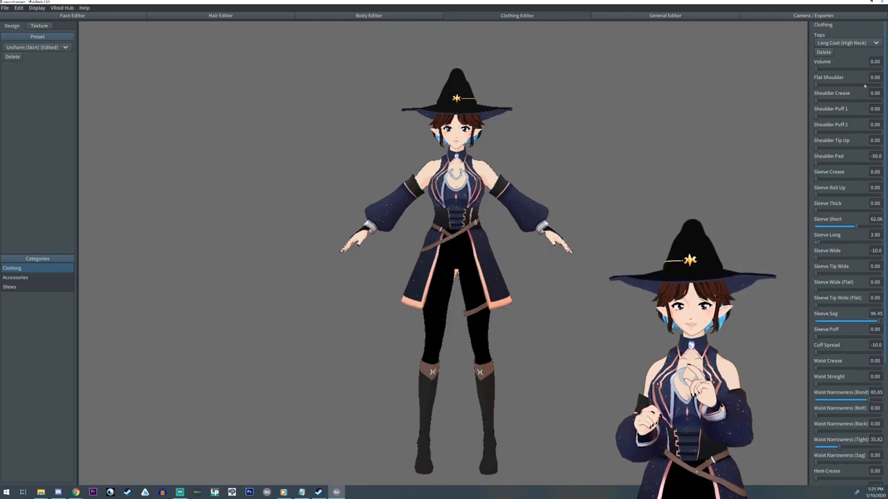
{"action": "left_click", "coordinate": [845, 43]}
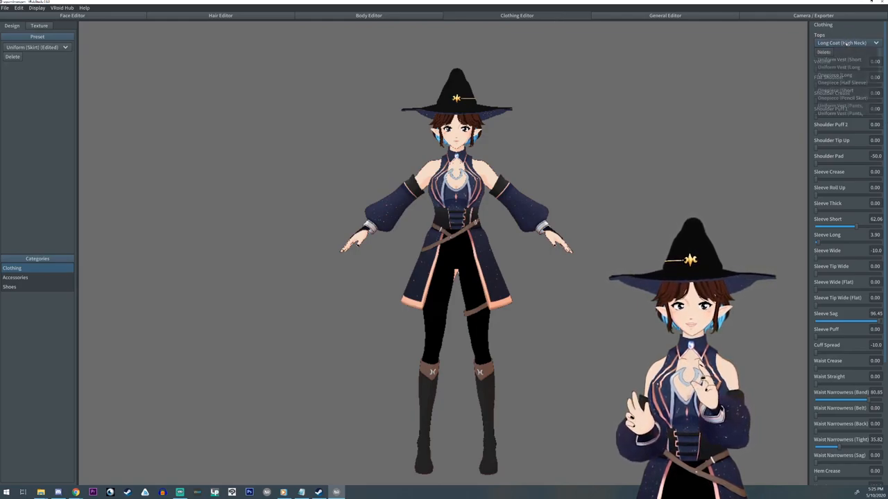
{"action": "left_click", "coordinate": [846, 43]}
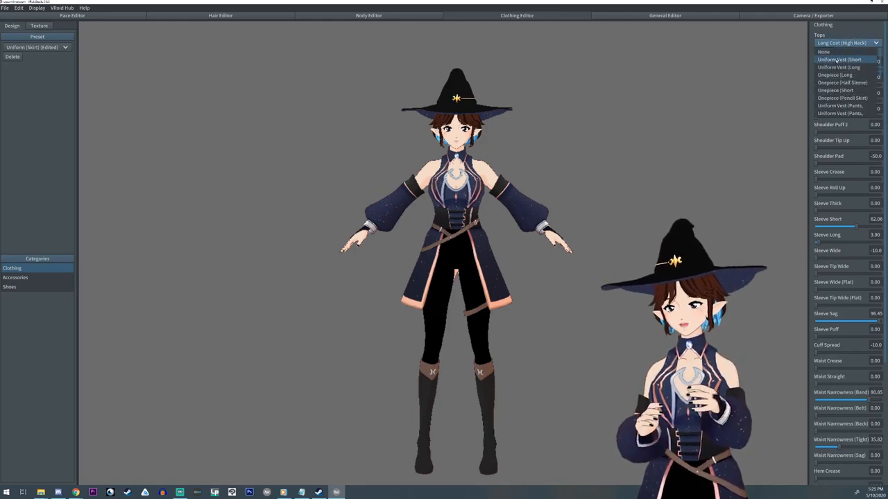
{"action": "left_click", "coordinate": [842, 59]}
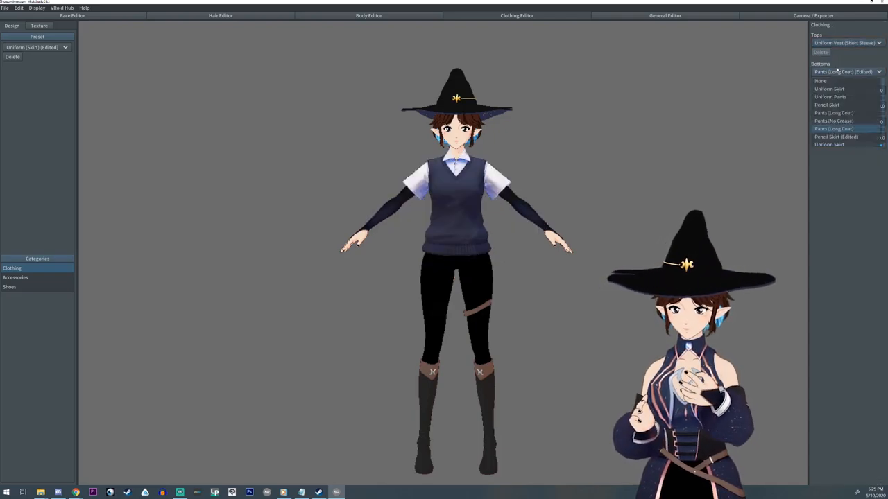
{"action": "left_click", "coordinate": [830, 88]}
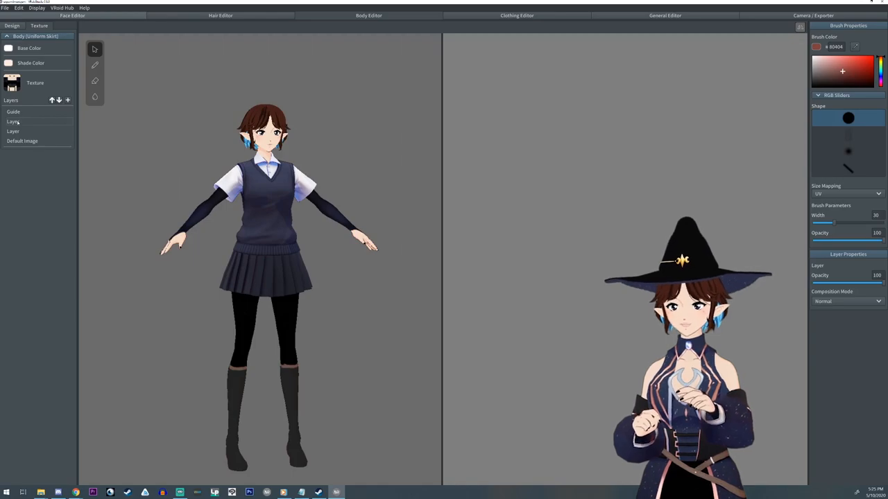
Hide the custom body texture layers and the Default Image layer
{"action": "right_click", "coordinate": [13, 121]}
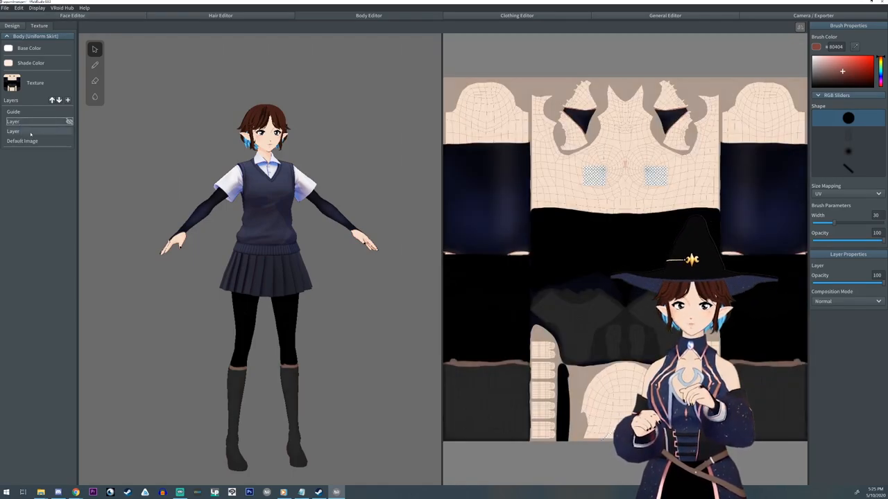
{"action": "right_click", "coordinate": [28, 131]}
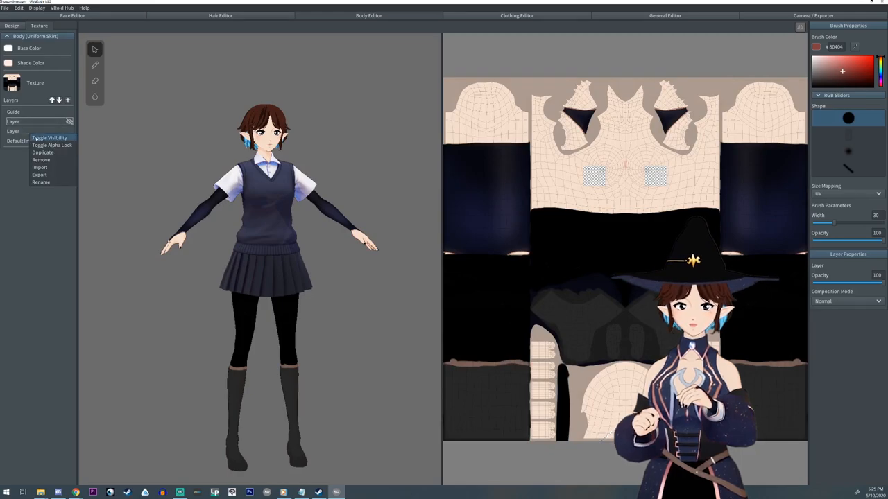
{"action": "left_click", "coordinate": [50, 137]}
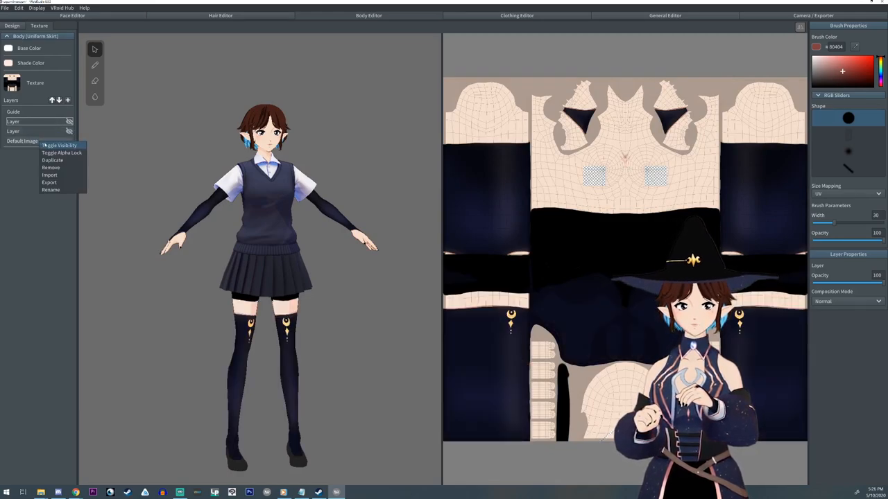
{"action": "left_click", "coordinate": [59, 145]}
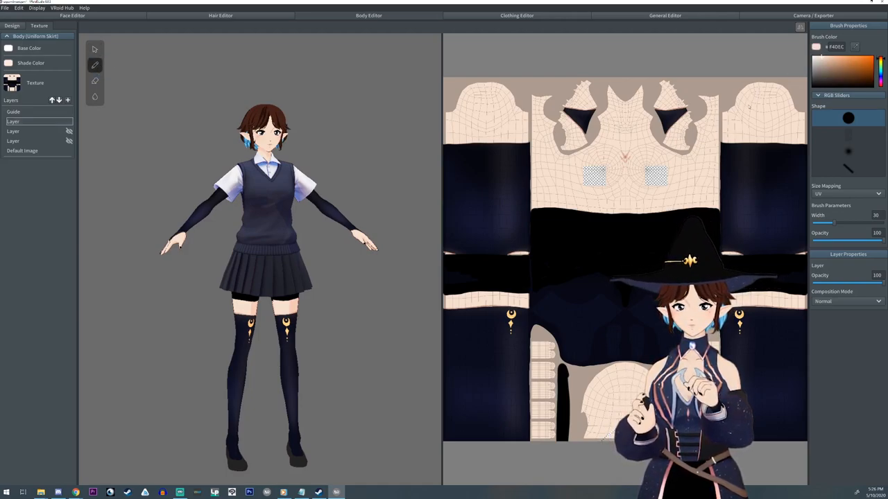
{"action": "left_click_drag", "start_coordinate": [822, 221], "coordinate": [860, 222]}
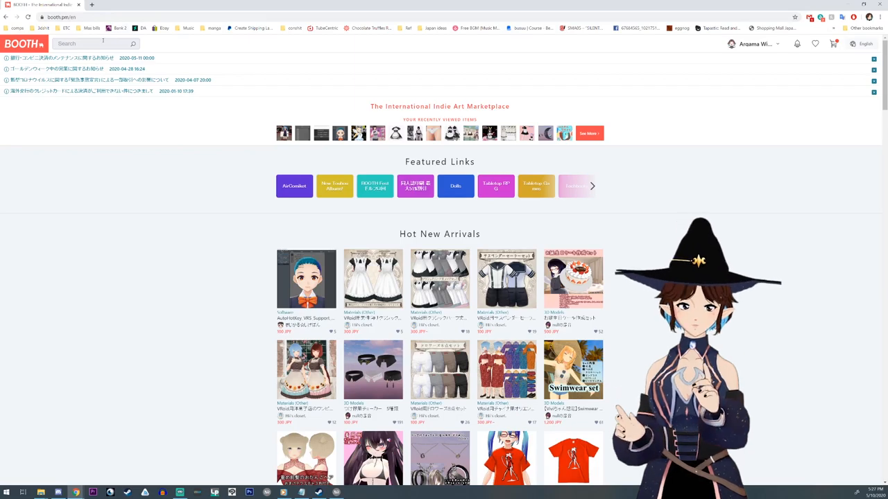
Search BOOTH for 'vroid', open the free witch-style dress item and click Free Download
{"action": "type", "text": "vroid"}
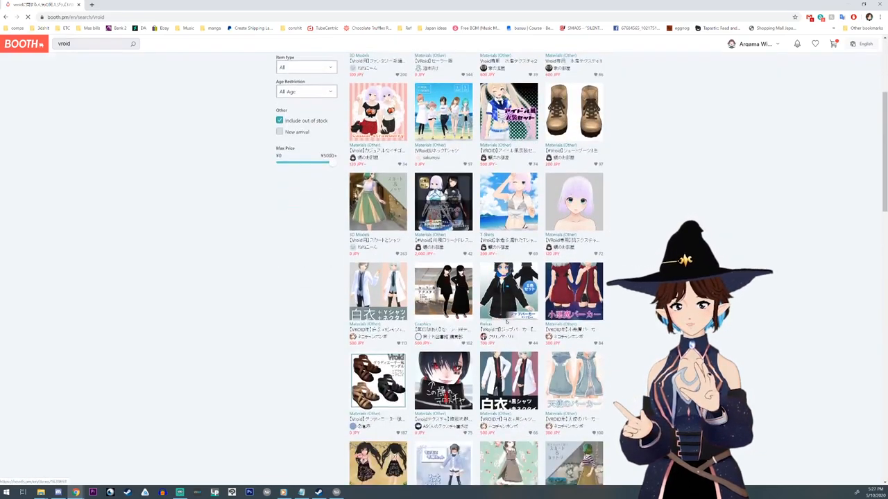
{"action": "scroll", "scroll_direction": "down", "scroll_amount": 3}
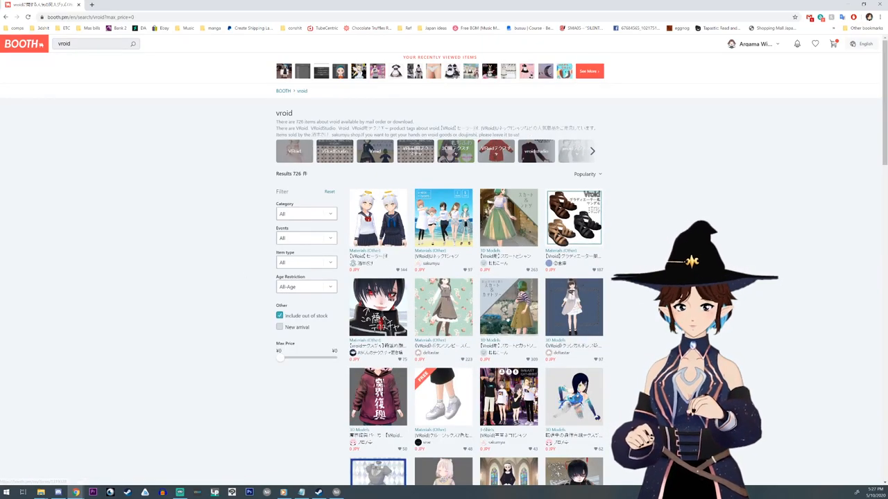
{"action": "scroll", "scroll_direction": "down", "scroll_amount": 3}
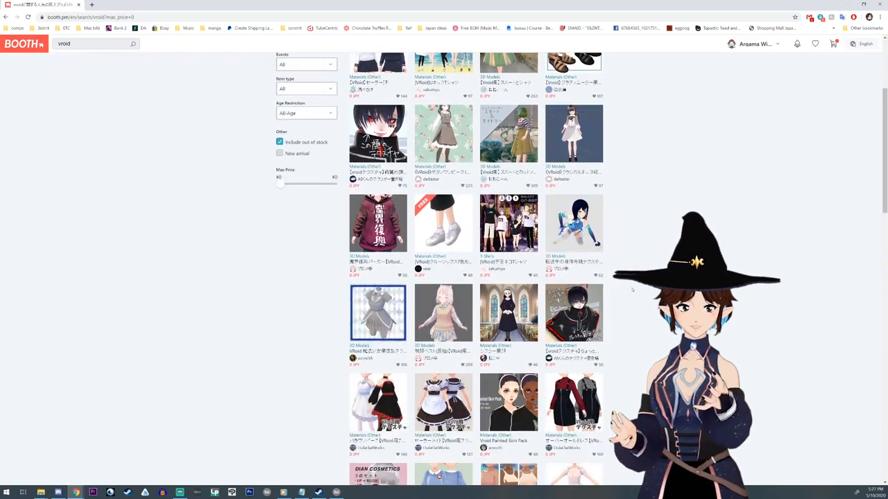
{"action": "scroll", "scroll_direction": "down", "scroll_amount": 3}
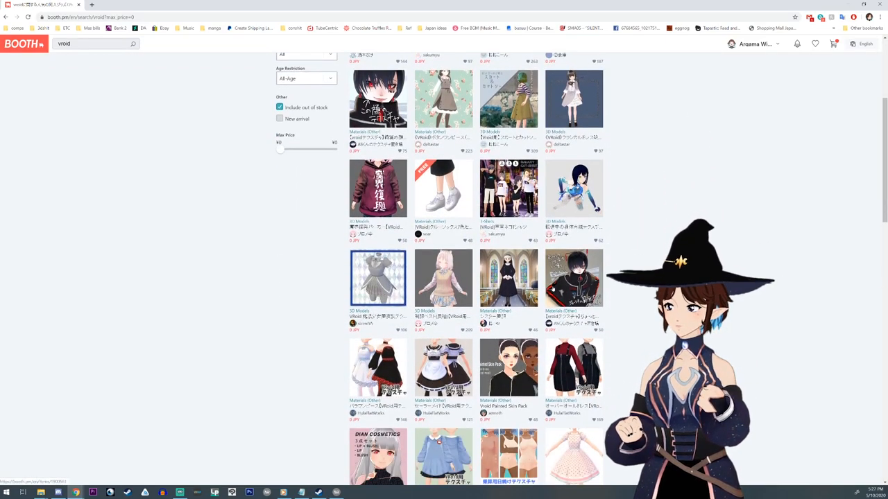
{"action": "scroll", "scroll_direction": "down", "scroll_amount": 3}
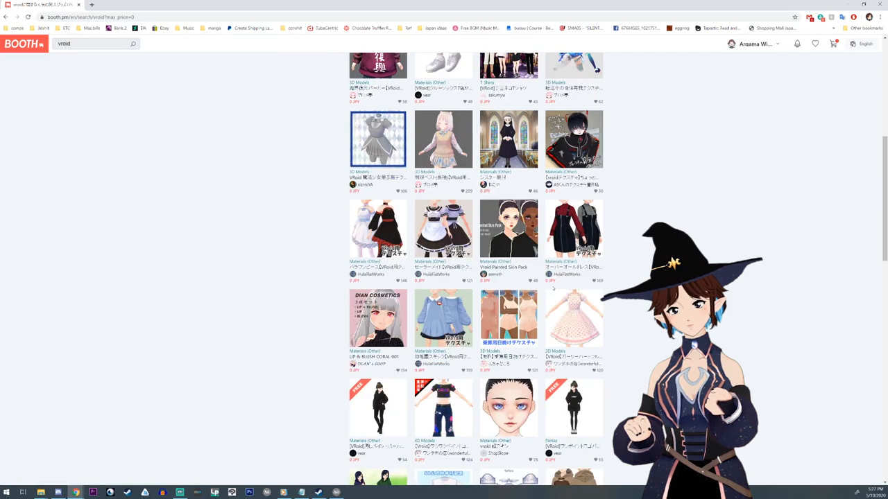
{"action": "scroll", "scroll_direction": "down", "scroll_amount": 3}
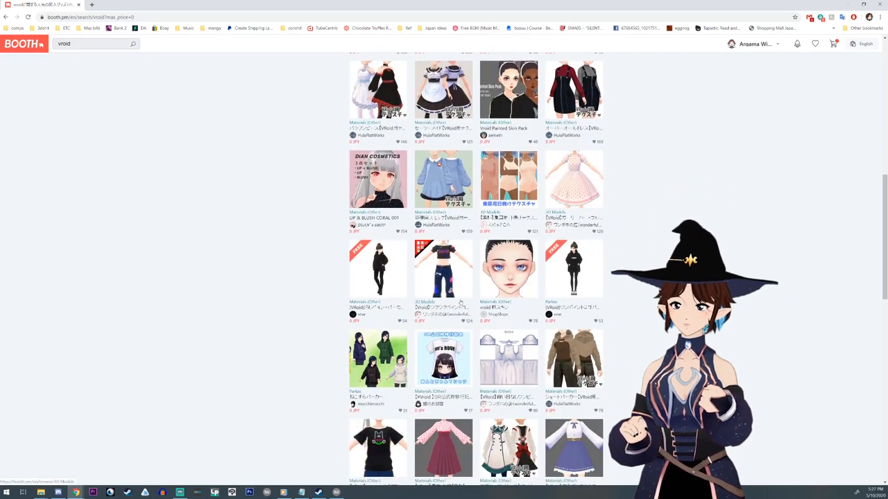
{"action": "scroll", "scroll_direction": "down", "scroll_amount": 3}
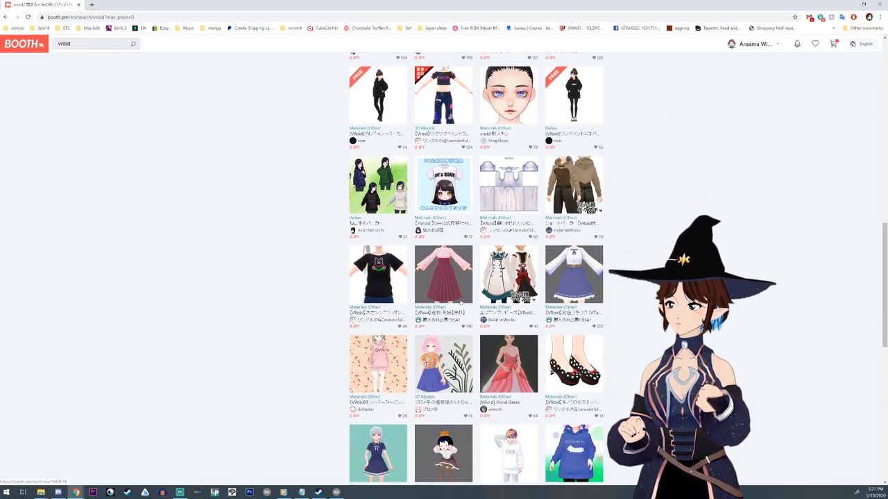
{"action": "scroll", "scroll_direction": "down", "scroll_amount": 3}
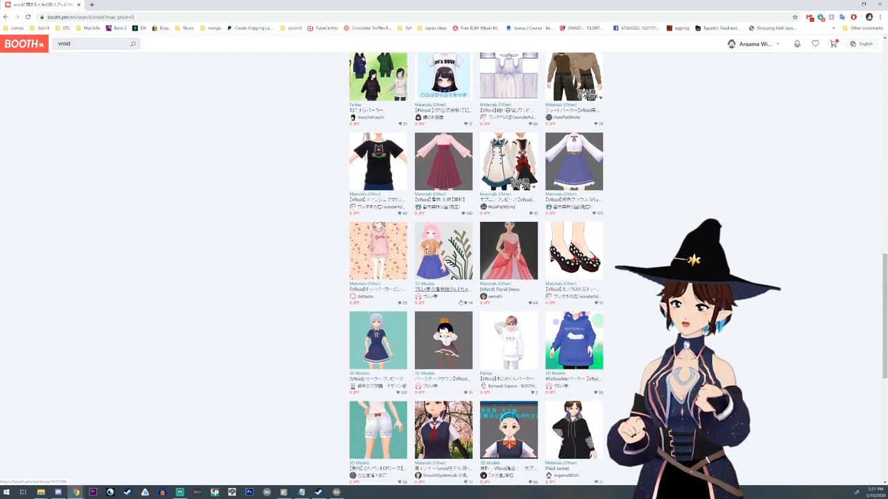
{"action": "scroll", "scroll_direction": "down", "scroll_amount": 3}
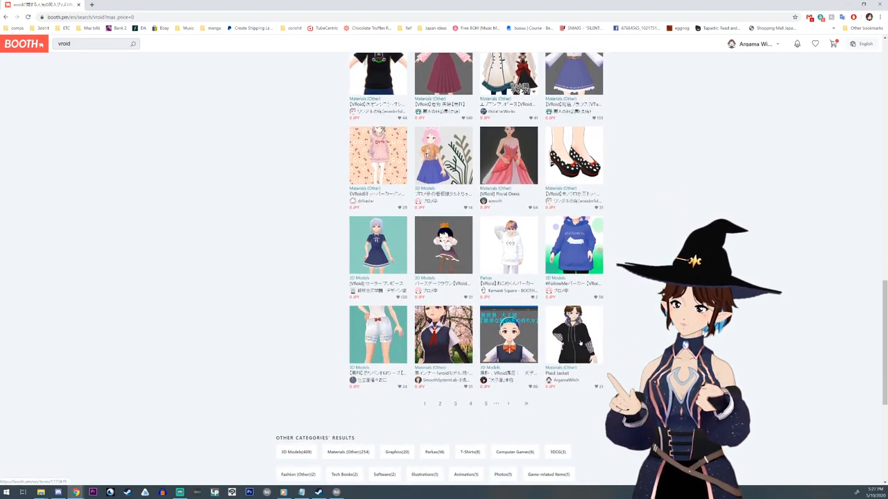
{"action": "left_click", "coordinate": [439, 404]}
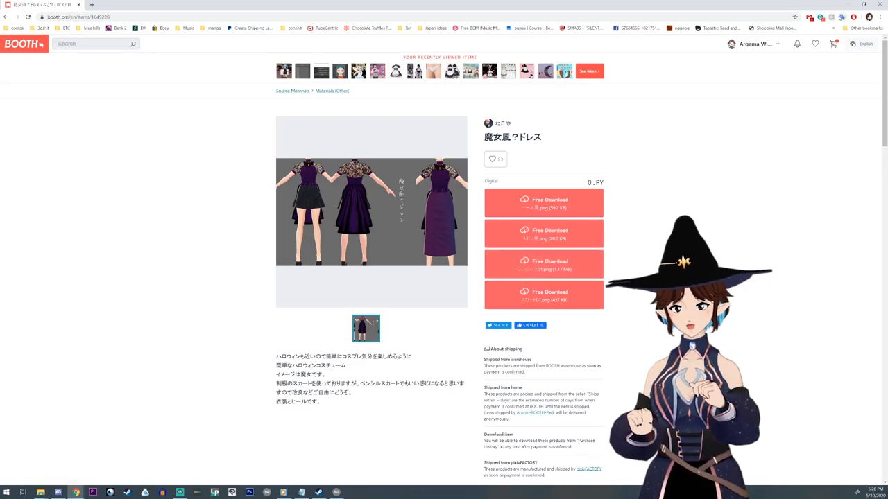
{"action": "left_click", "coordinate": [834, 15]}
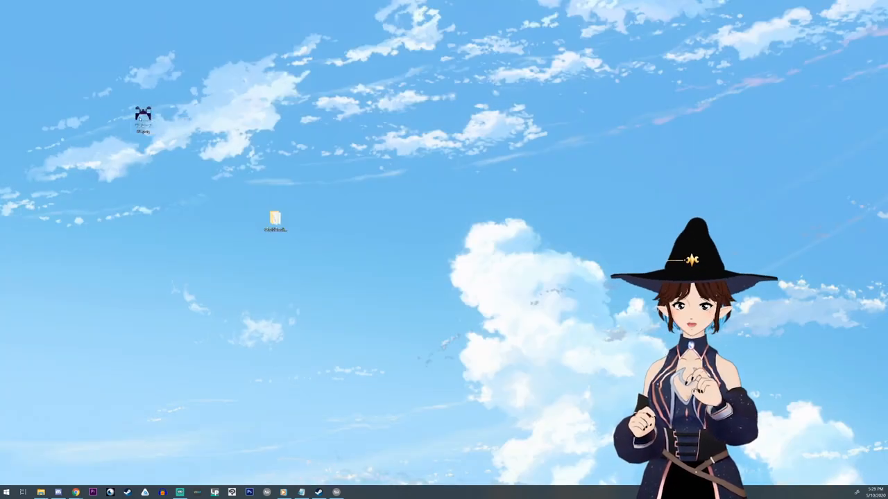
Preview the downloaded purple lace dress PNG in Windows Photos, then close it
{"action": "double_click", "coordinate": [274, 217]}
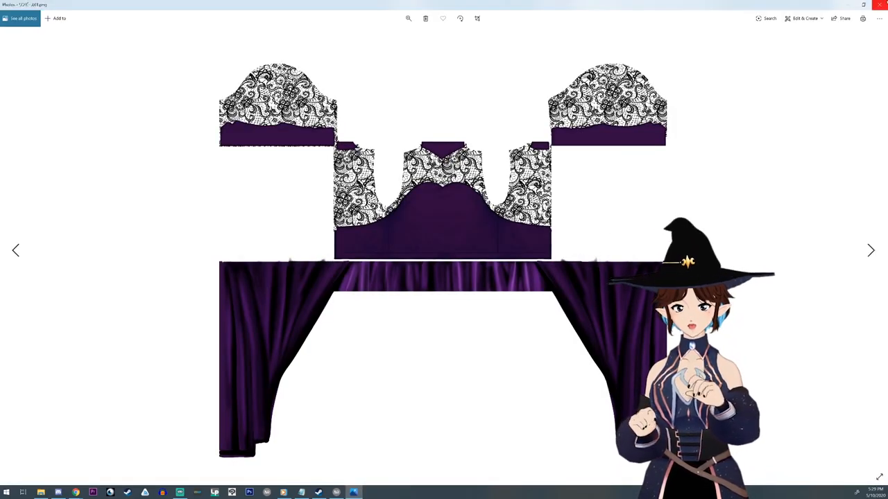
{"action": "left_click", "coordinate": [880, 5]}
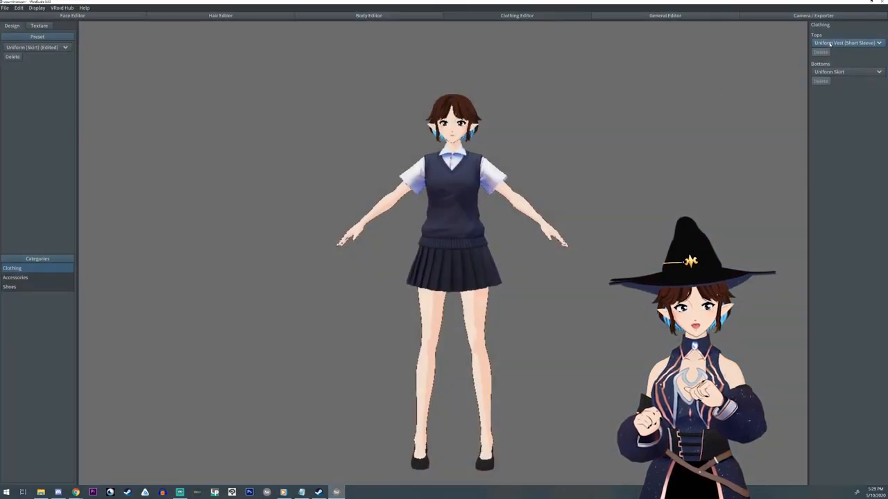
Change the top to Onepiece (Long Sleeve) and bring up its texture canvas
{"action": "left_click", "coordinate": [847, 43]}
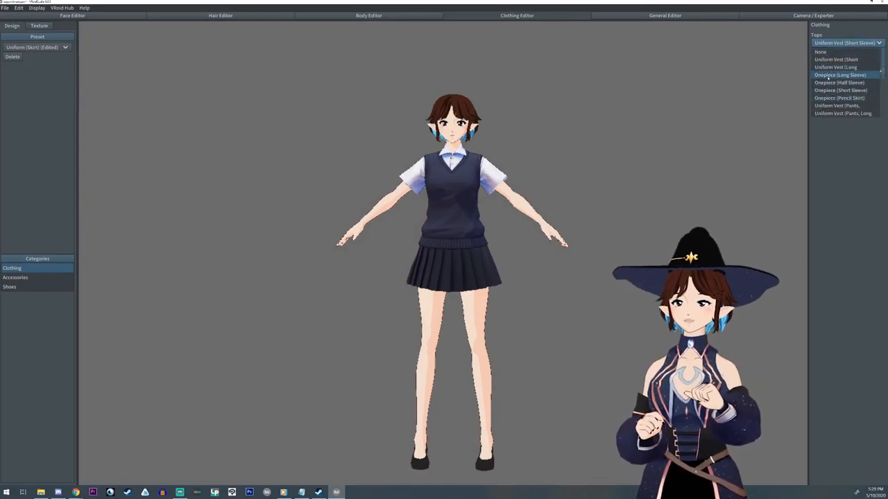
{"action": "left_click", "coordinate": [841, 73]}
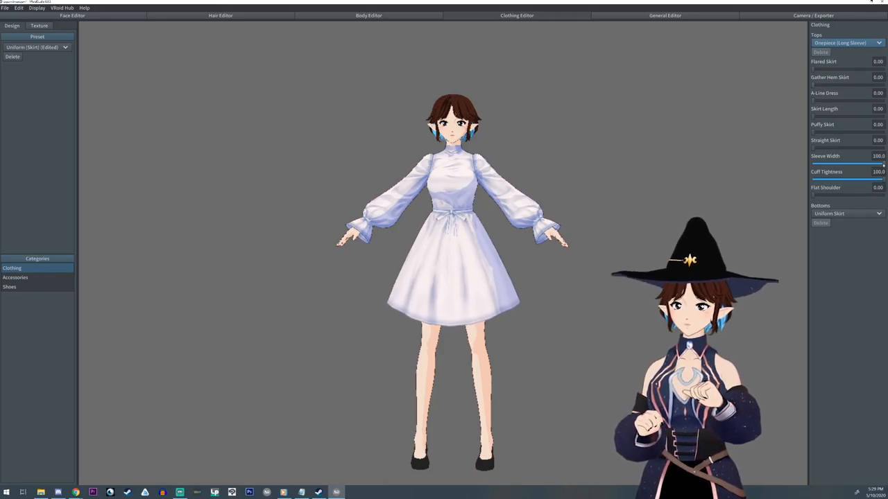
{"action": "left_click_drag", "start_coordinate": [882, 164], "coordinate": [878, 164]}
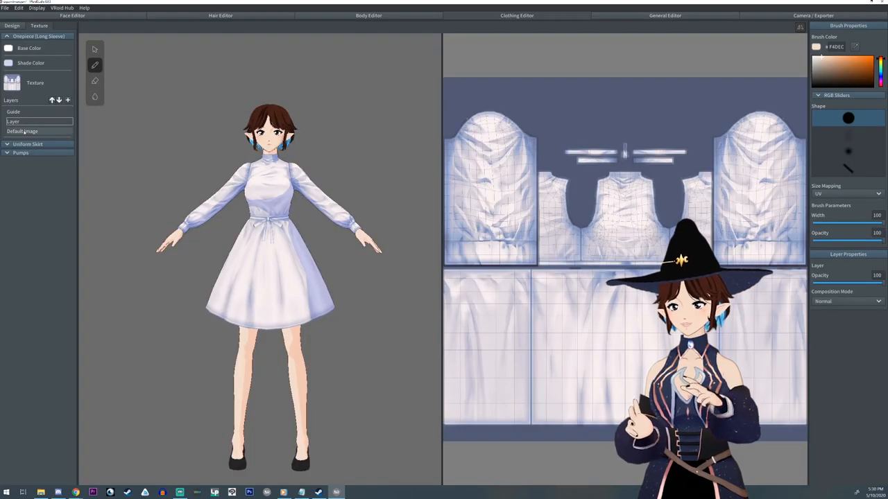
Import the downloaded dress PNG into the one-piece's Default Image layer
{"action": "right_click", "coordinate": [21, 132]}
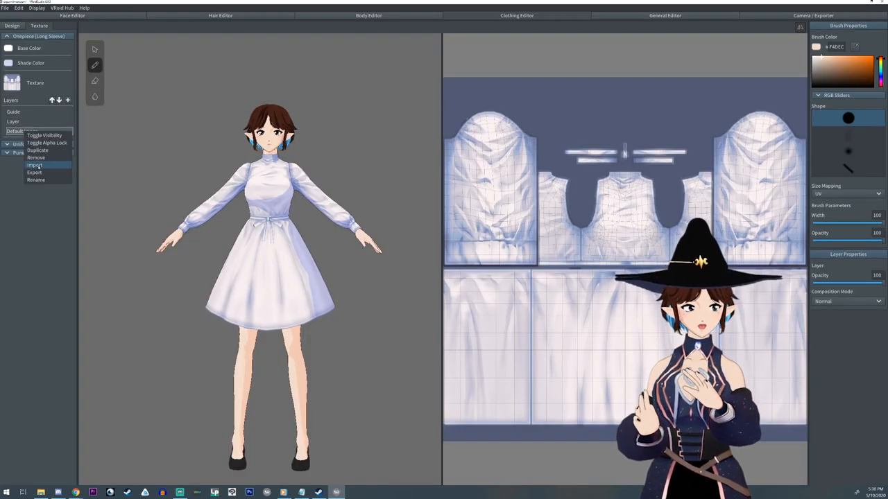
{"action": "left_click", "coordinate": [34, 165]}
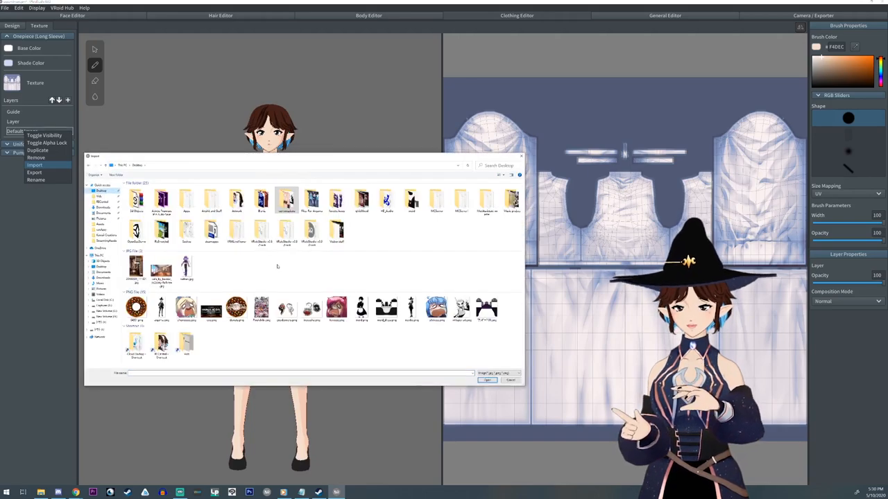
{"action": "left_click", "coordinate": [488, 307]}
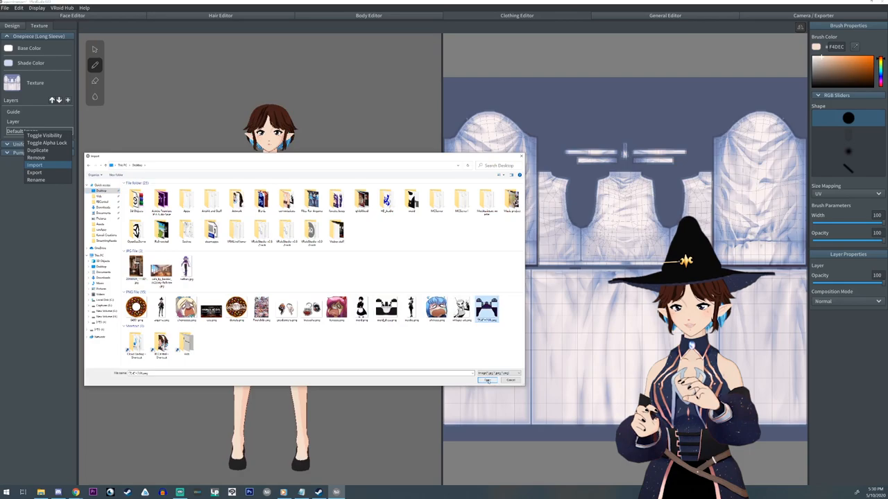
{"action": "left_click", "coordinate": [486, 380]}
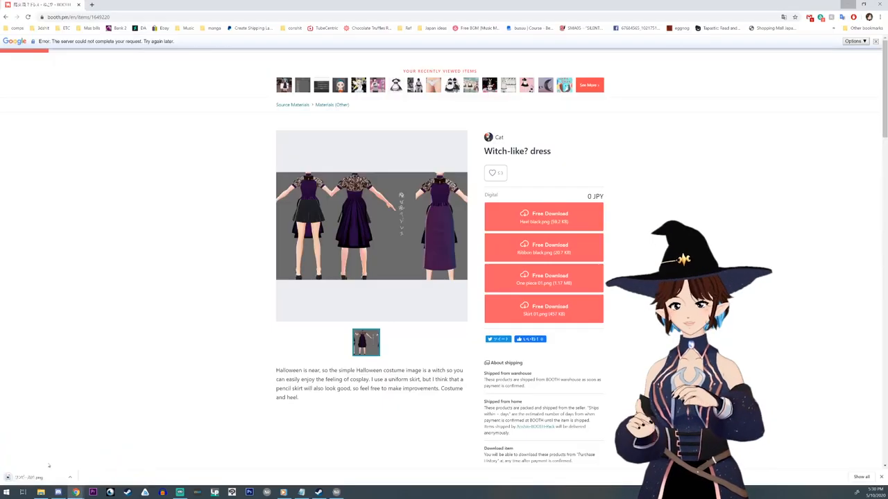
{"action": "mouse_move", "coordinate": [543, 308]}
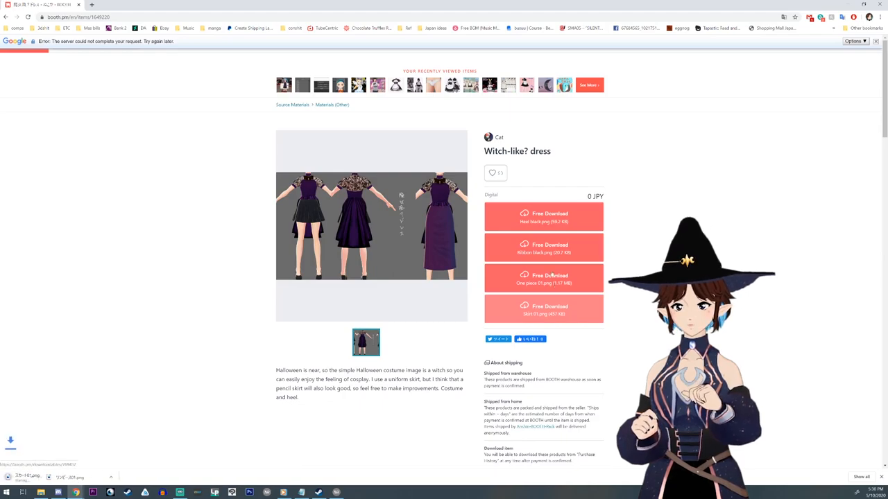
Start the free download of Skirt 01.png from the witch dress page
{"action": "left_click", "coordinate": [543, 248]}
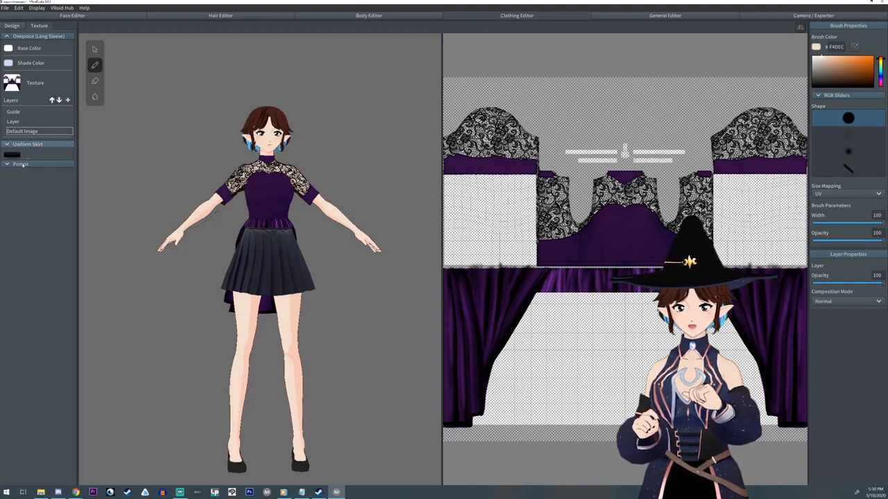
Import the downloaded dark pleated skirt PNG into the Uniform Skirt's Default Image layer
{"action": "left_click", "coordinate": [27, 143]}
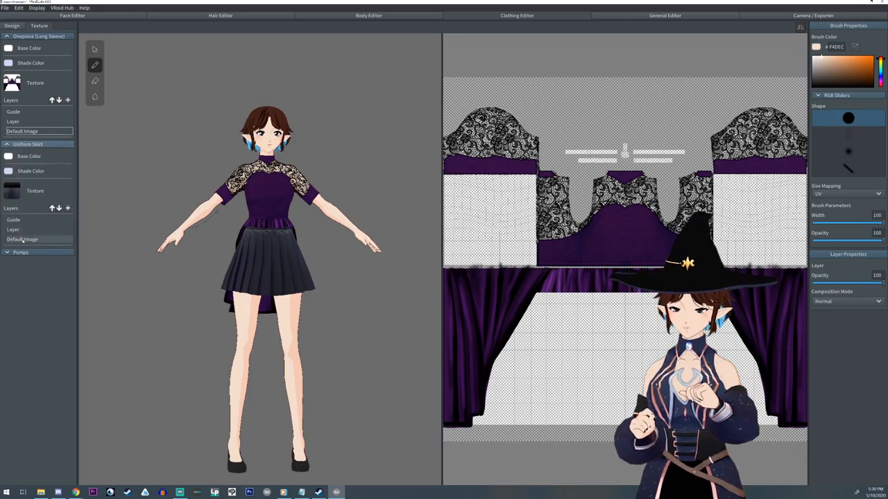
{"action": "right_click", "coordinate": [23, 238]}
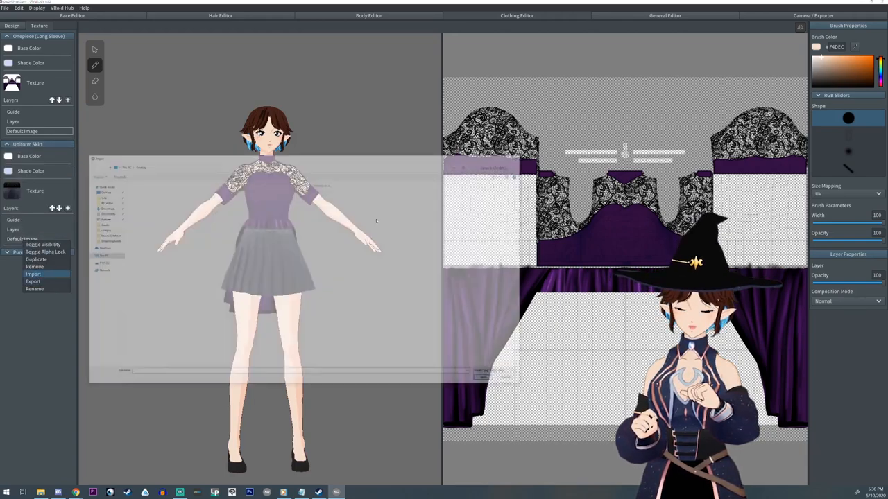
{"action": "left_click", "coordinate": [32, 273]}
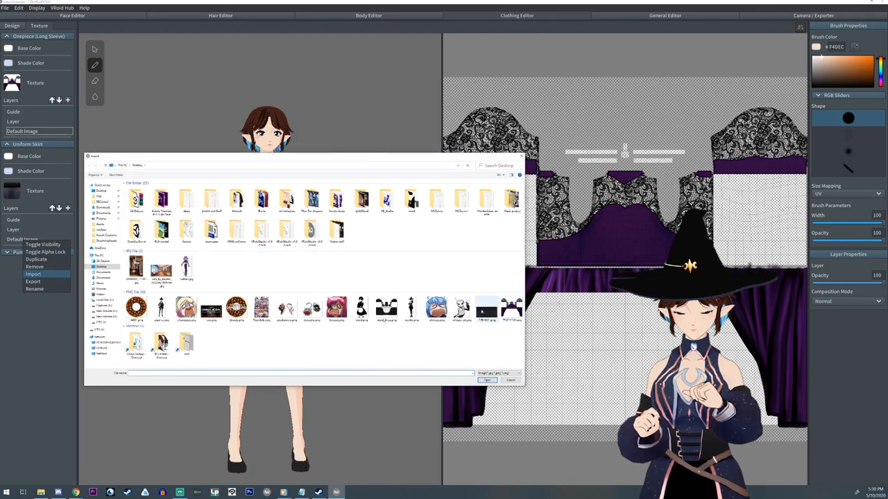
{"action": "left_click", "coordinate": [487, 380]}
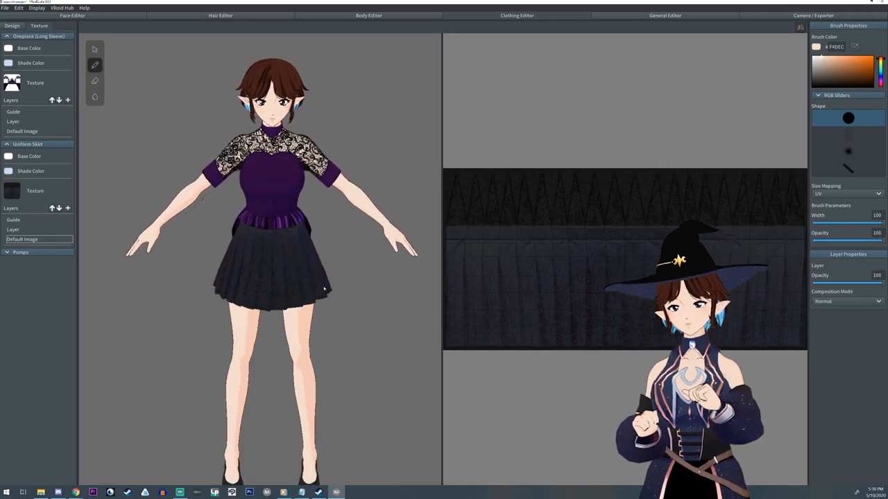
In Camera/Exporter, preview Standby 2, then pose the avatar with Won, cancelling the capture
{"action": "left_click", "coordinate": [816, 12]}
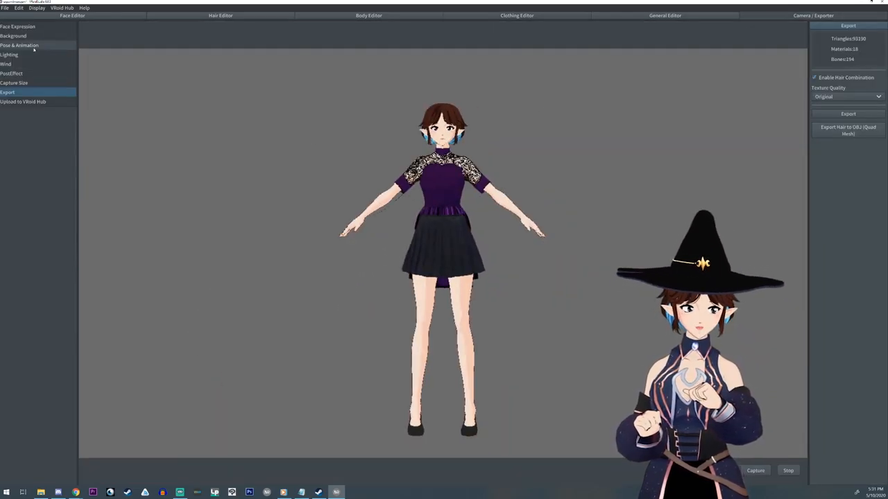
{"action": "left_click", "coordinate": [22, 45]}
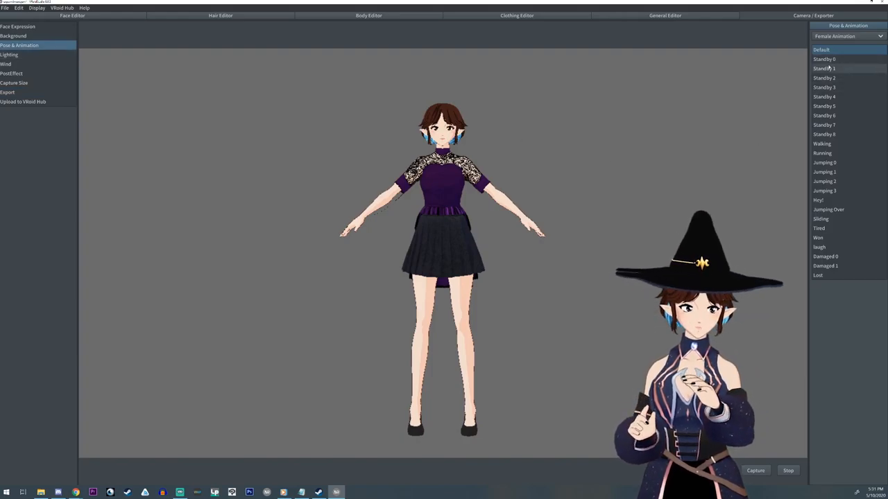
{"action": "left_click", "coordinate": [825, 78]}
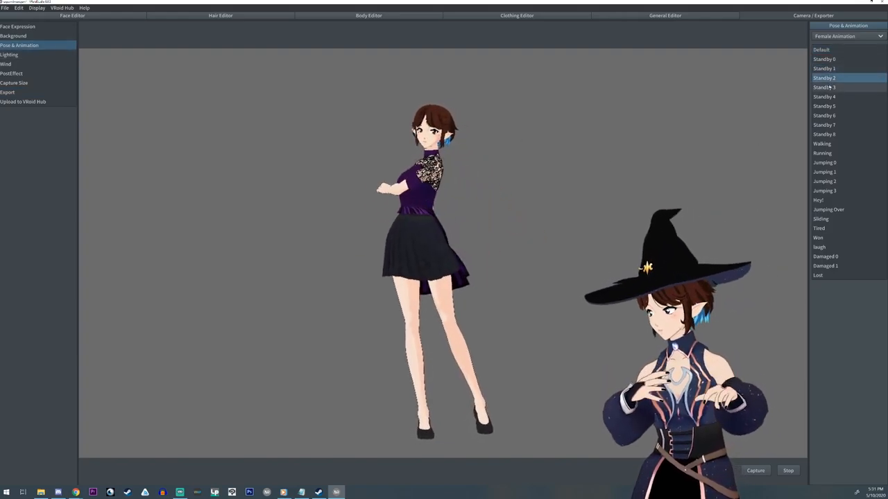
{"action": "left_click", "coordinate": [817, 237]}
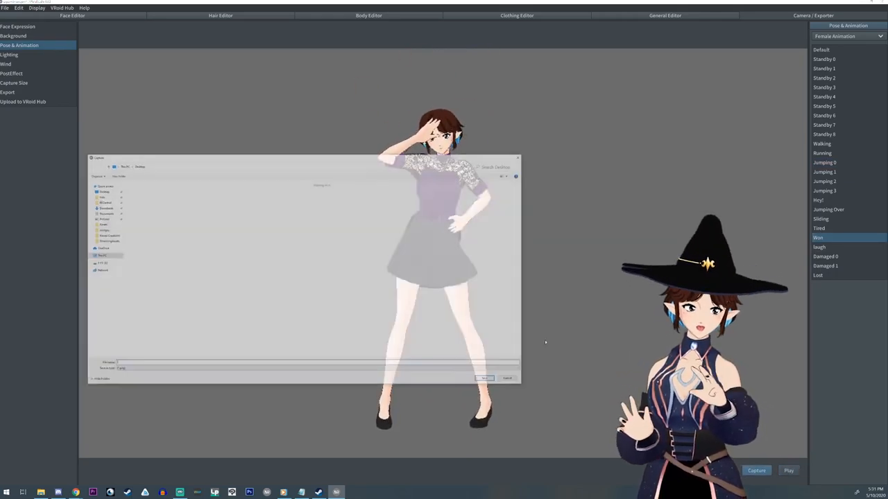
{"action": "left_click", "coordinate": [507, 378]}
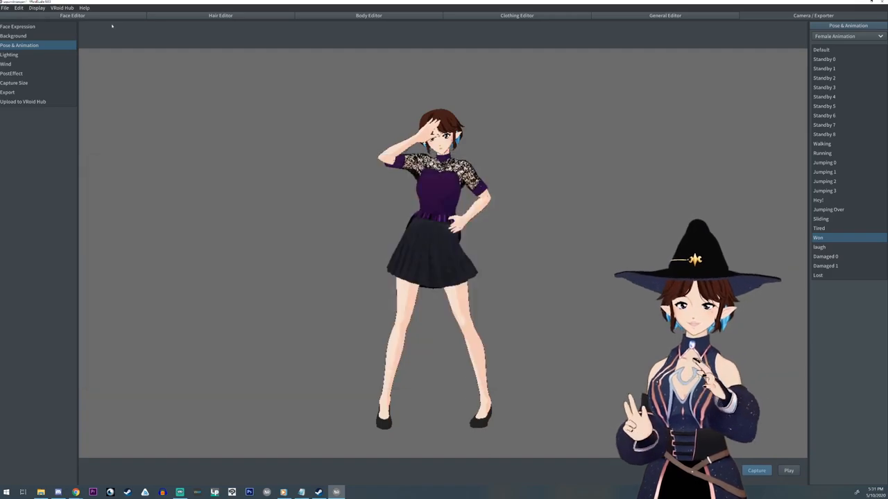
{"action": "left_click", "coordinate": [16, 73]}
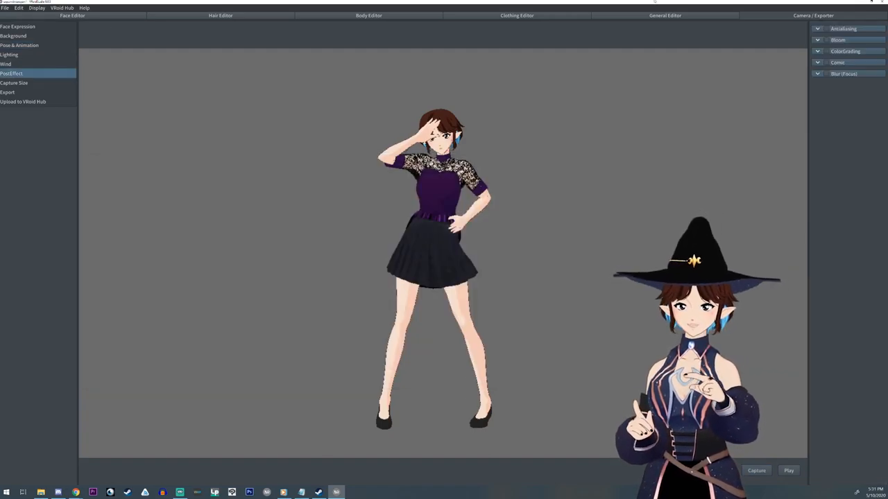
Set antialiasing to High and stretch the capture height to 4058 px at 1920 px wide
{"action": "left_click", "coordinate": [817, 30]}
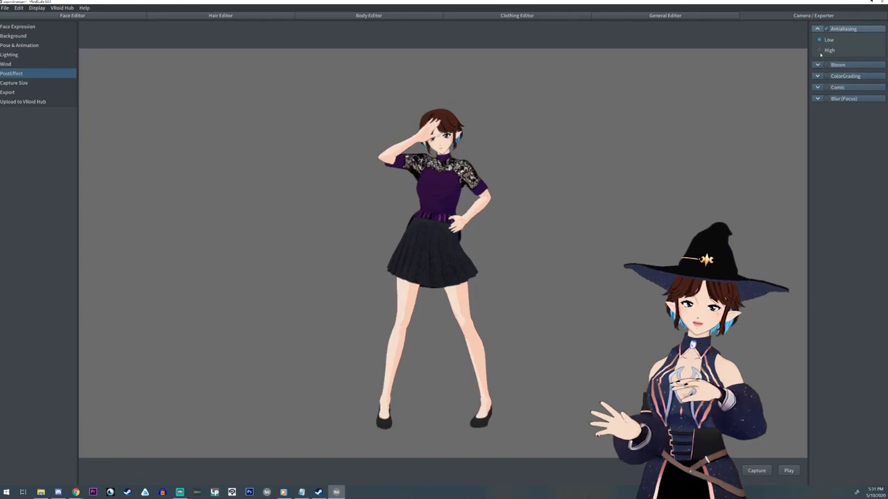
{"action": "left_click", "coordinate": [820, 50]}
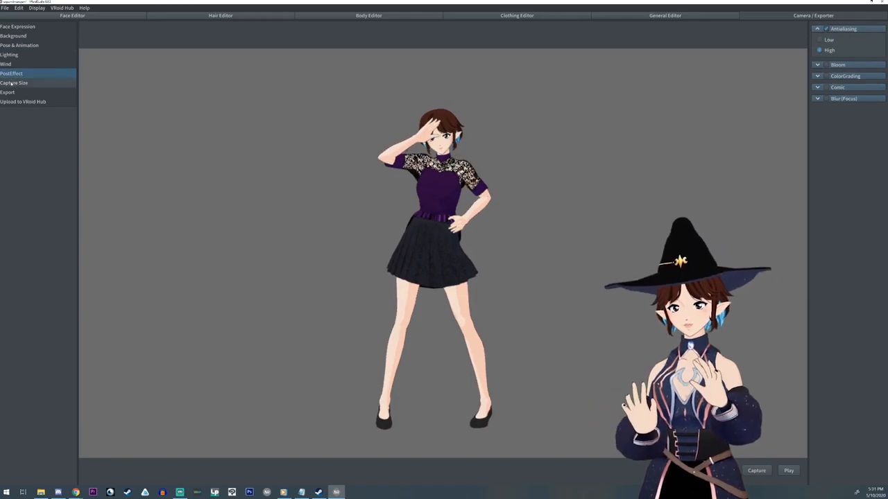
{"action": "left_click", "coordinate": [19, 84]}
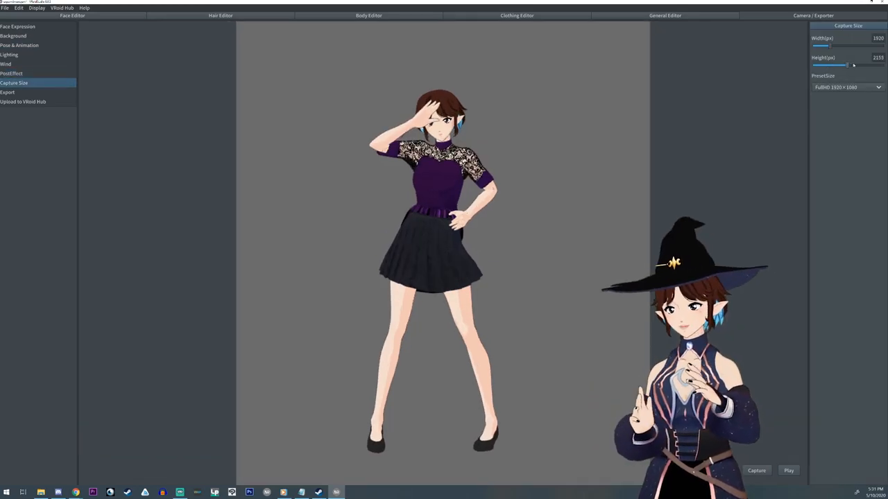
{"action": "left_click_drag", "start_coordinate": [847, 64], "coordinate": [879, 64]}
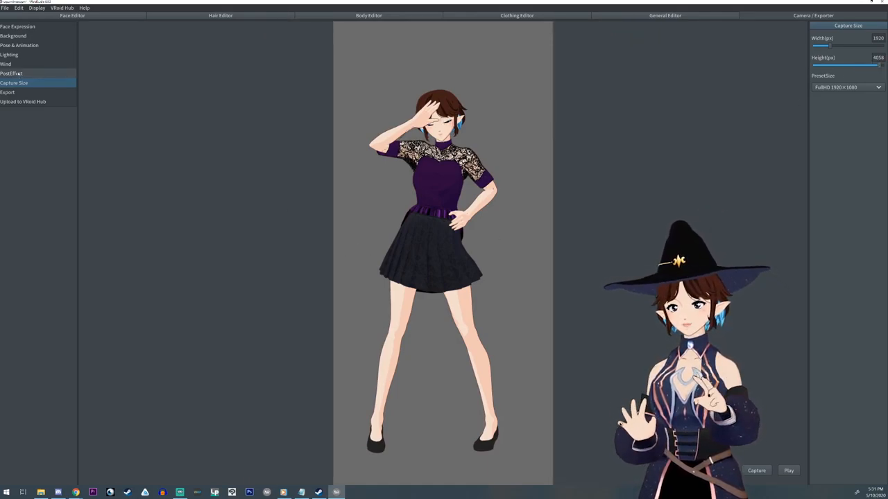
{"action": "left_click", "coordinate": [16, 35]}
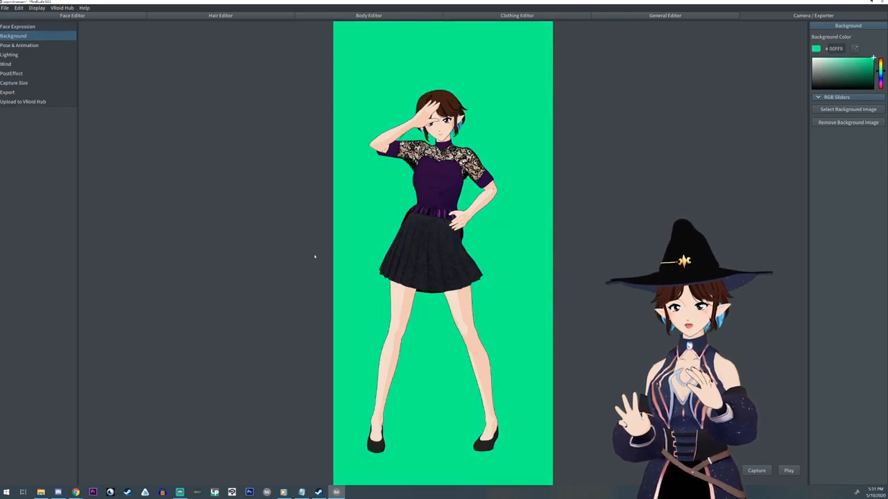
Set the background color to white (#FFFFFF), then capture and save the posed avatar
{"action": "left_click", "coordinate": [835, 61]}
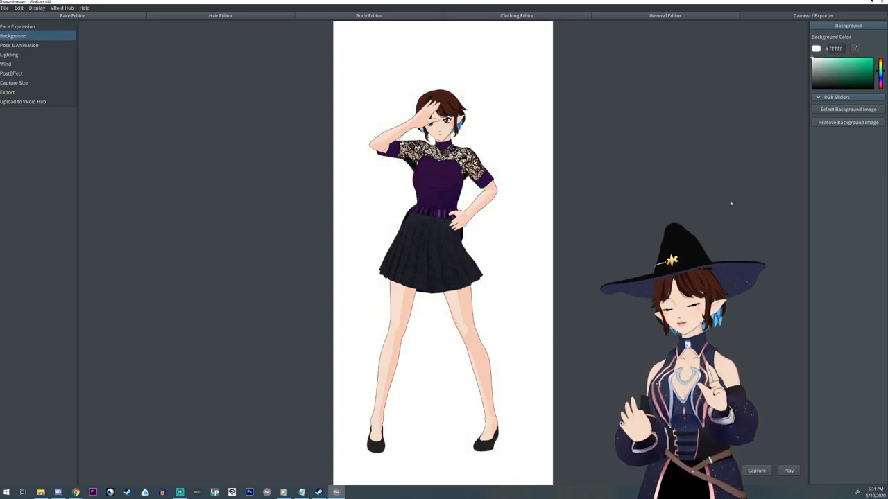
{"action": "left_click", "coordinate": [756, 470]}
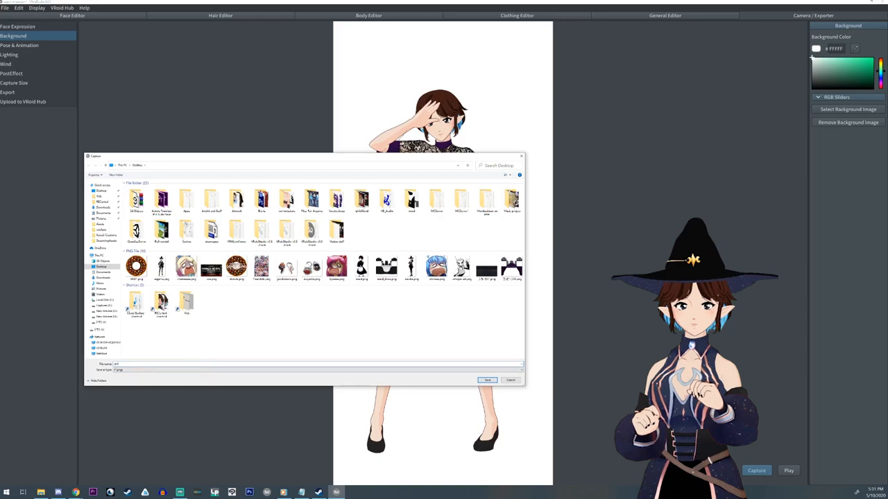
{"action": "left_click", "coordinate": [486, 380]}
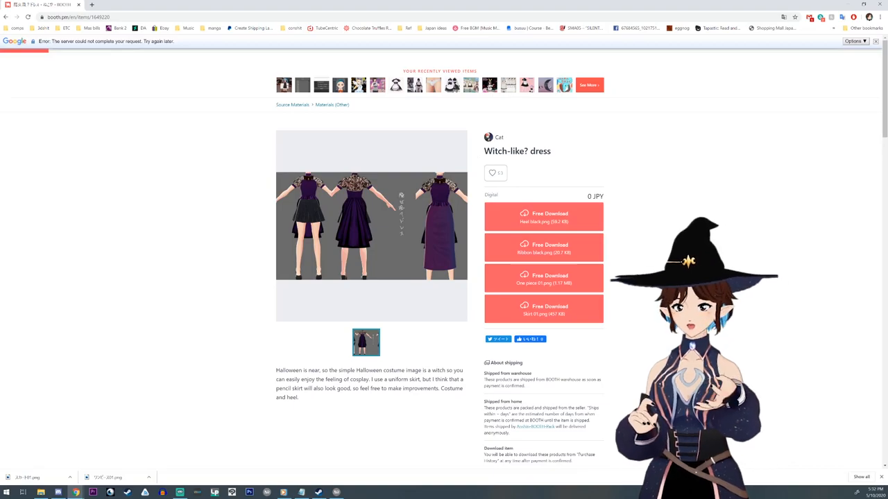
Scroll the BOOTH Witch-like? dress page, then show VRoid Studio's export settings
{"action": "scroll", "scroll_direction": "down", "scroll_amount": 3}
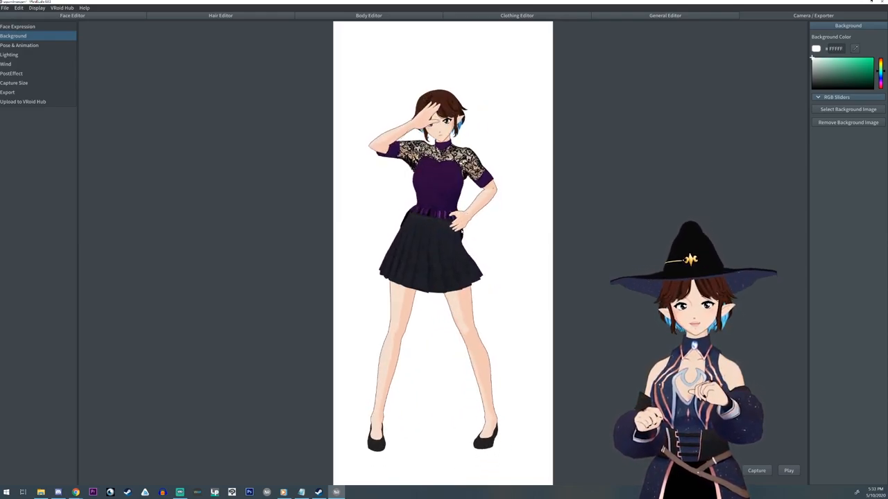
{"action": "left_click", "coordinate": [12, 93]}
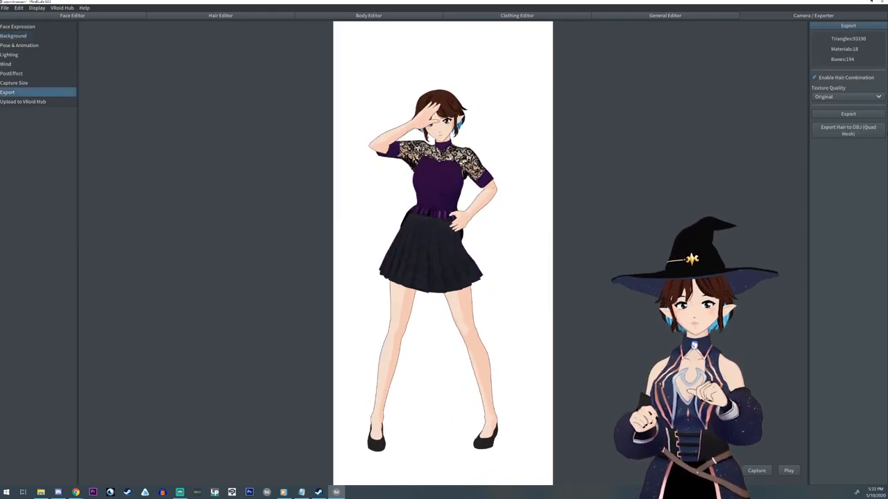